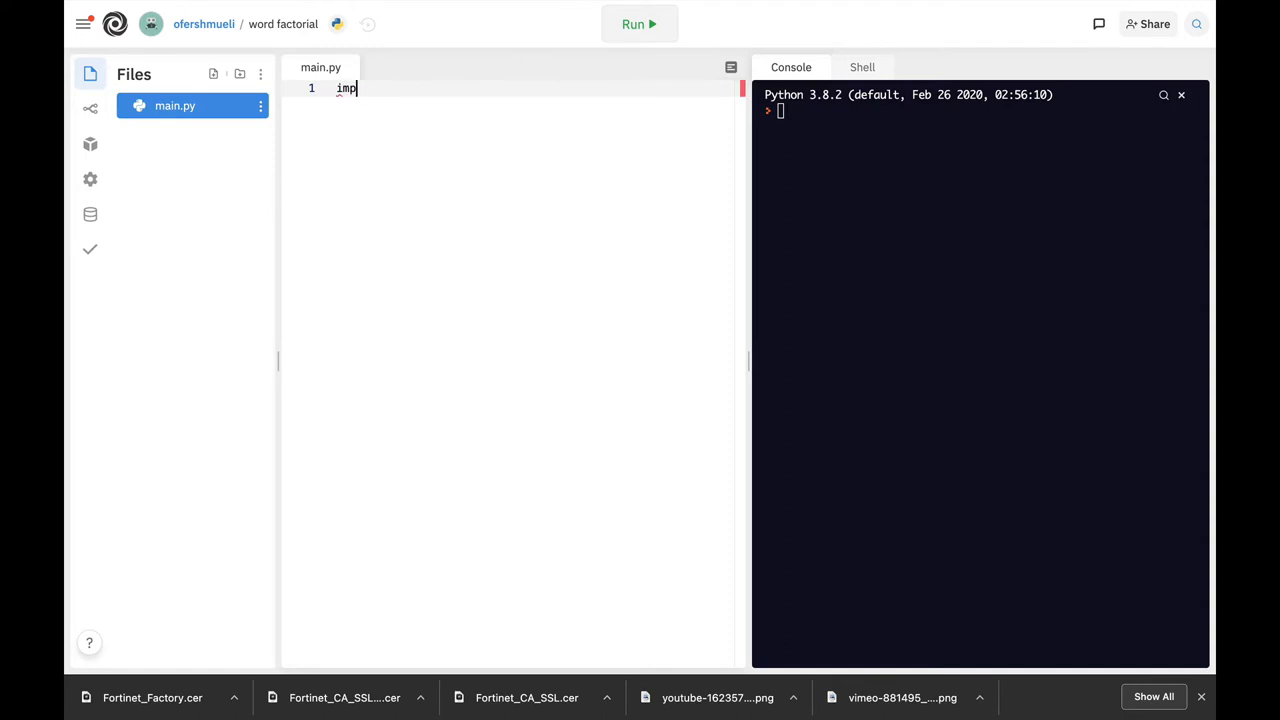
# - Import math and read the word into num with the prompt "what is the word"
pyautogui.write('ort math')
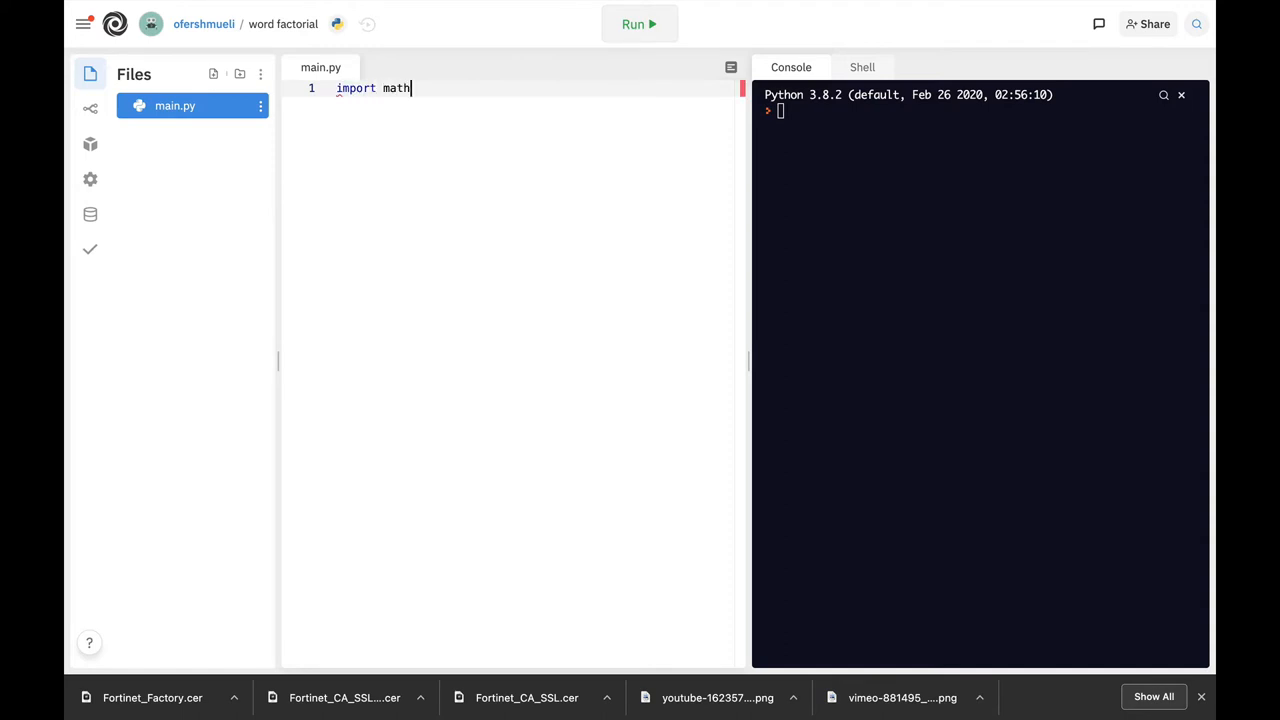
pyautogui.press('Enter')
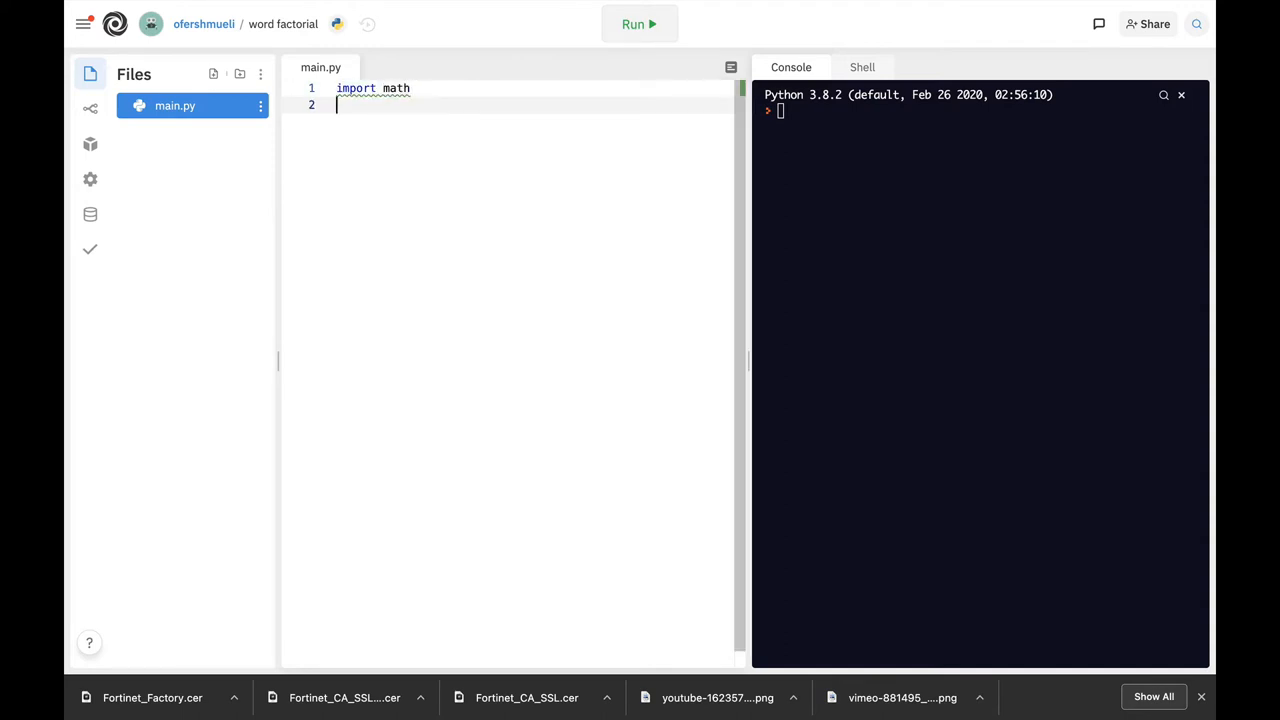
pyautogui.write('num')
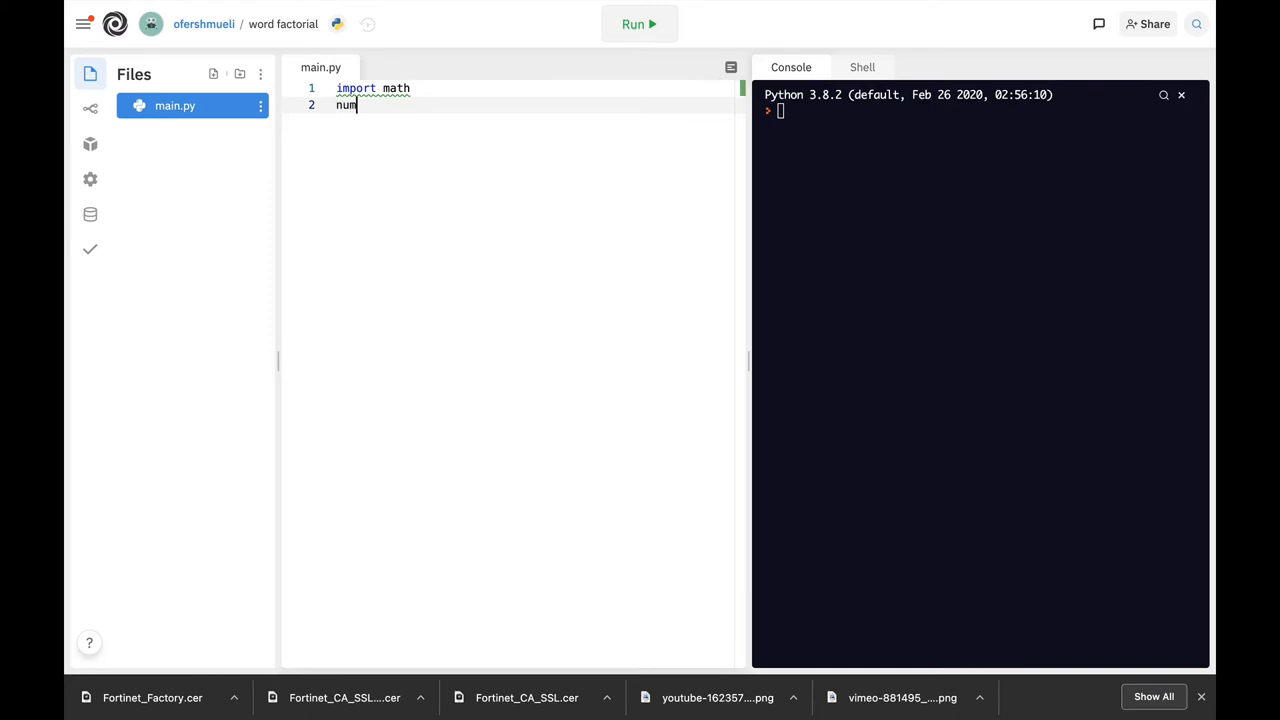
pyautogui.write('=')
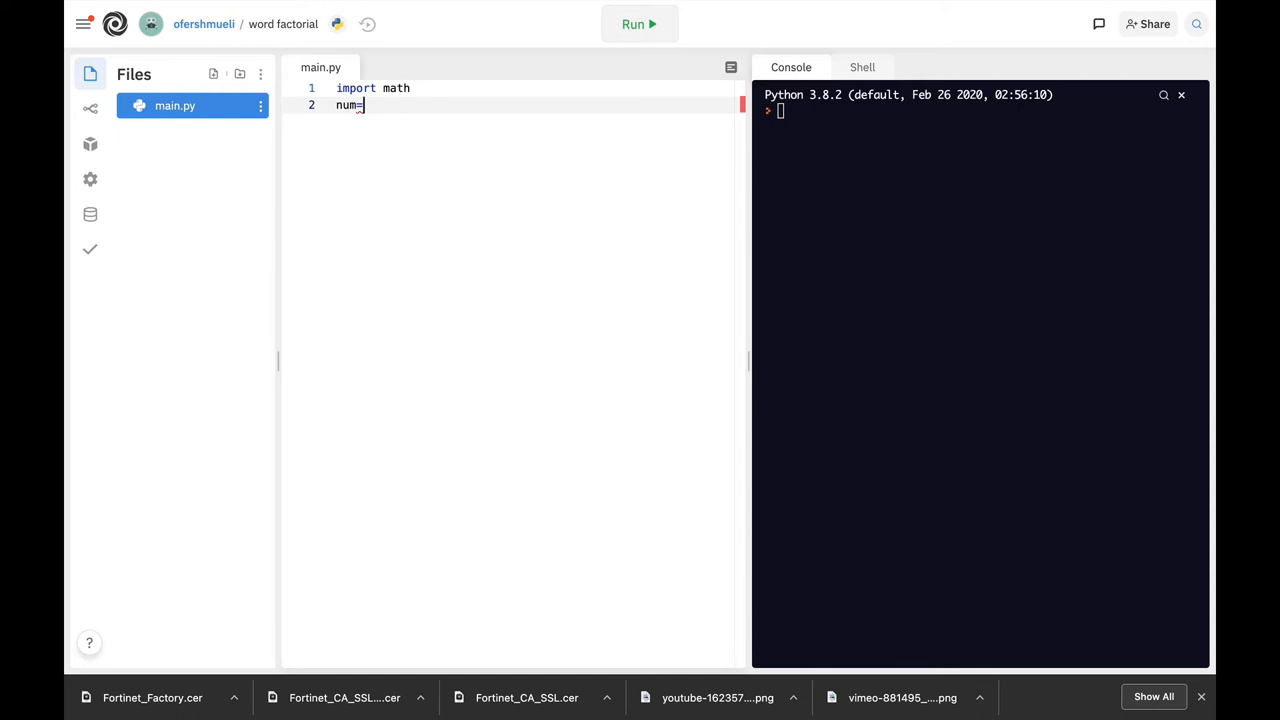
pyautogui.write('input')
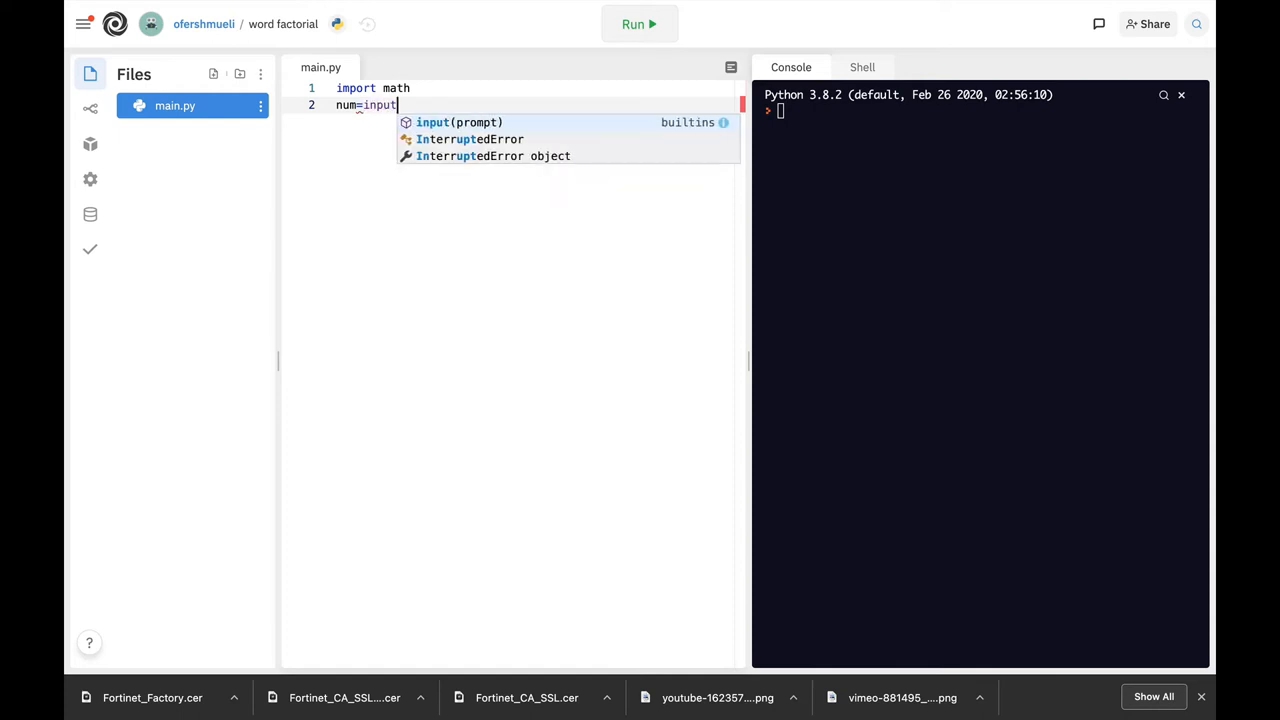
pyautogui.write('("")')
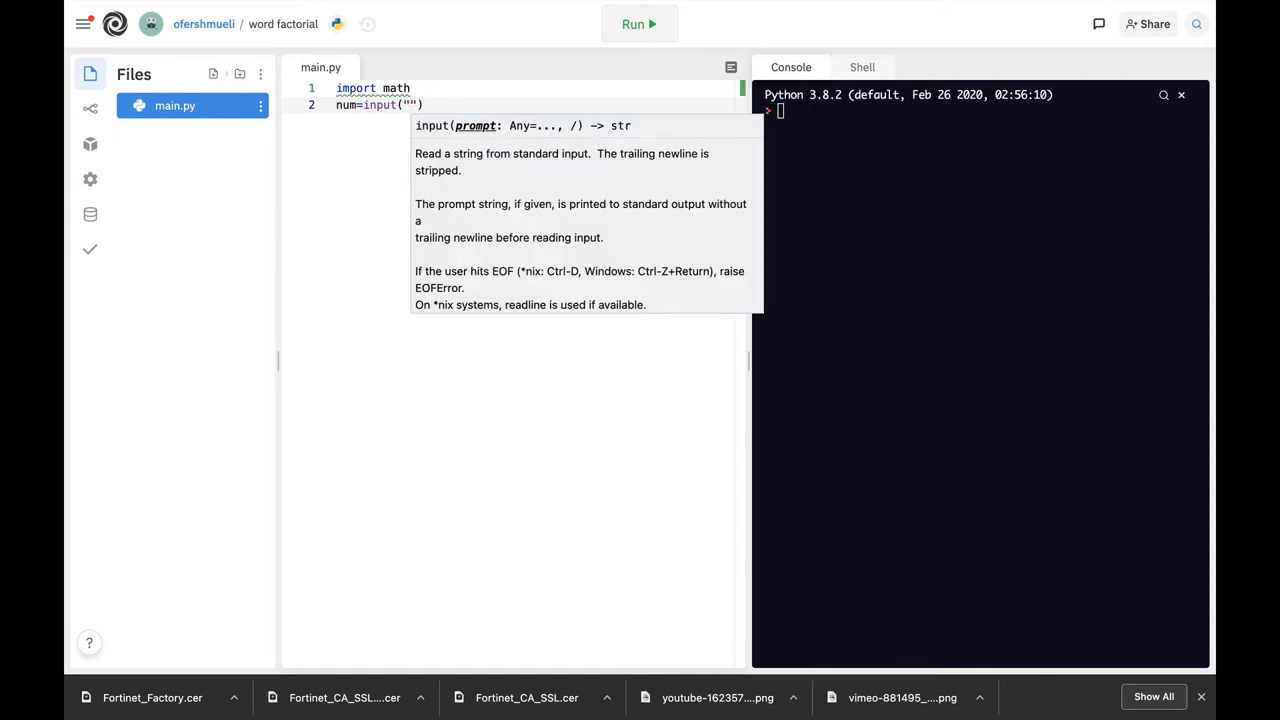
pyautogui.write('what is the word\\')
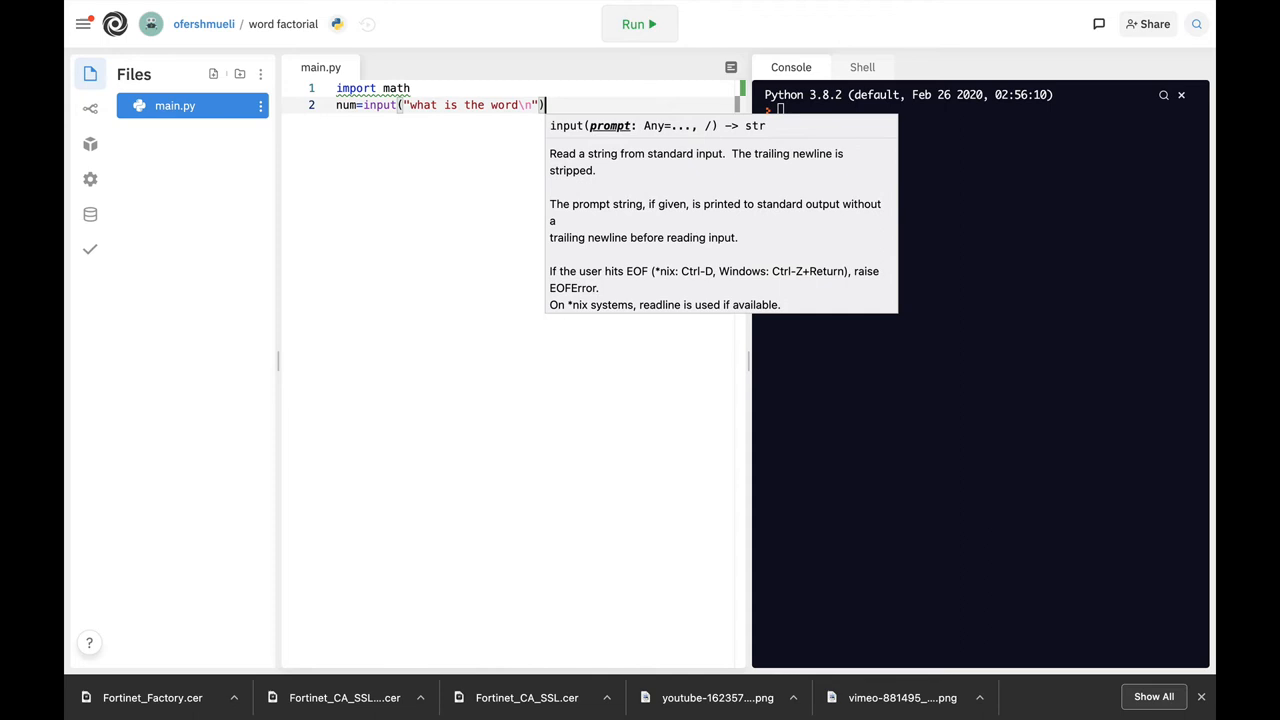
# - Begin the num_word assignment on the third line
pyautogui.write('num')
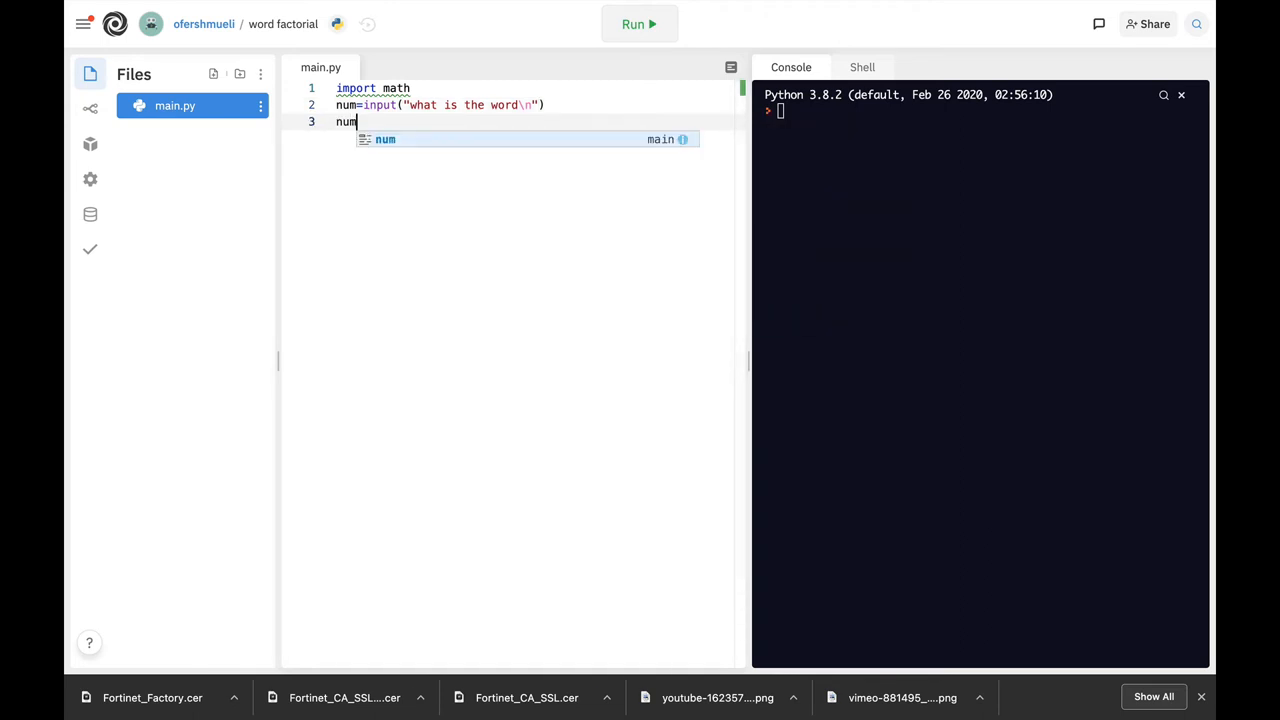
pyautogui.write('_word')
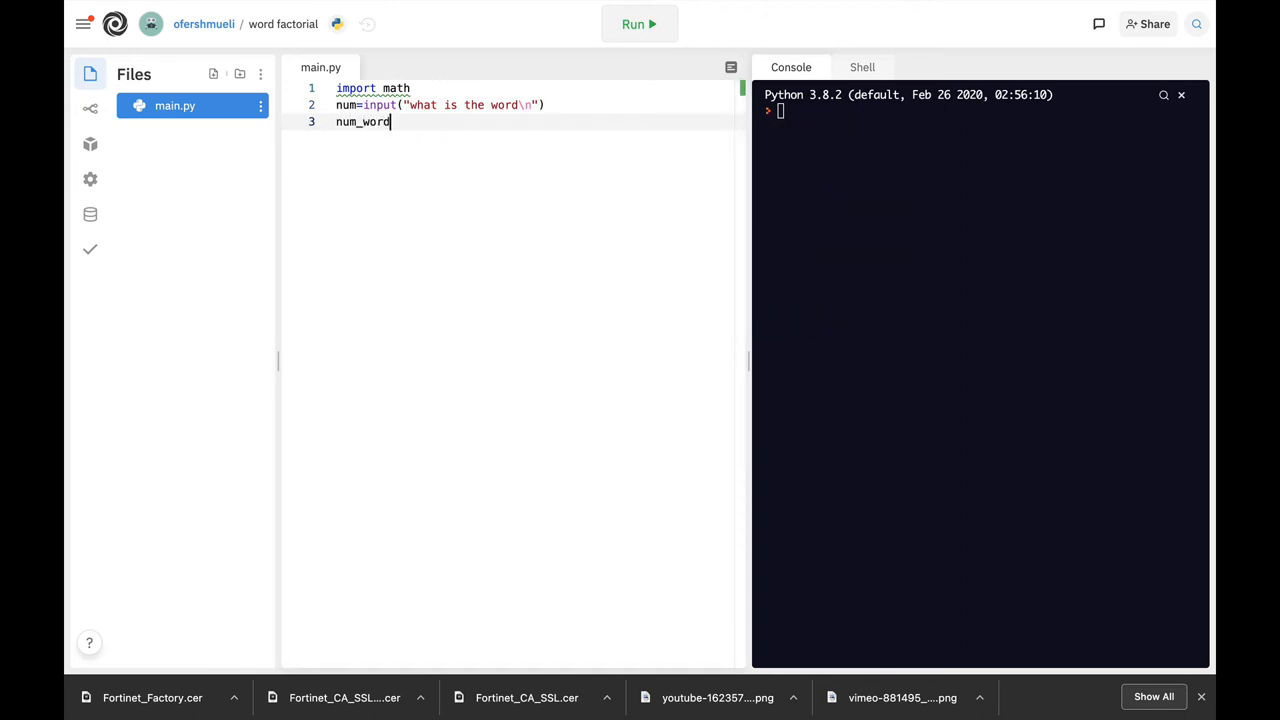
pyautogui.write('=')
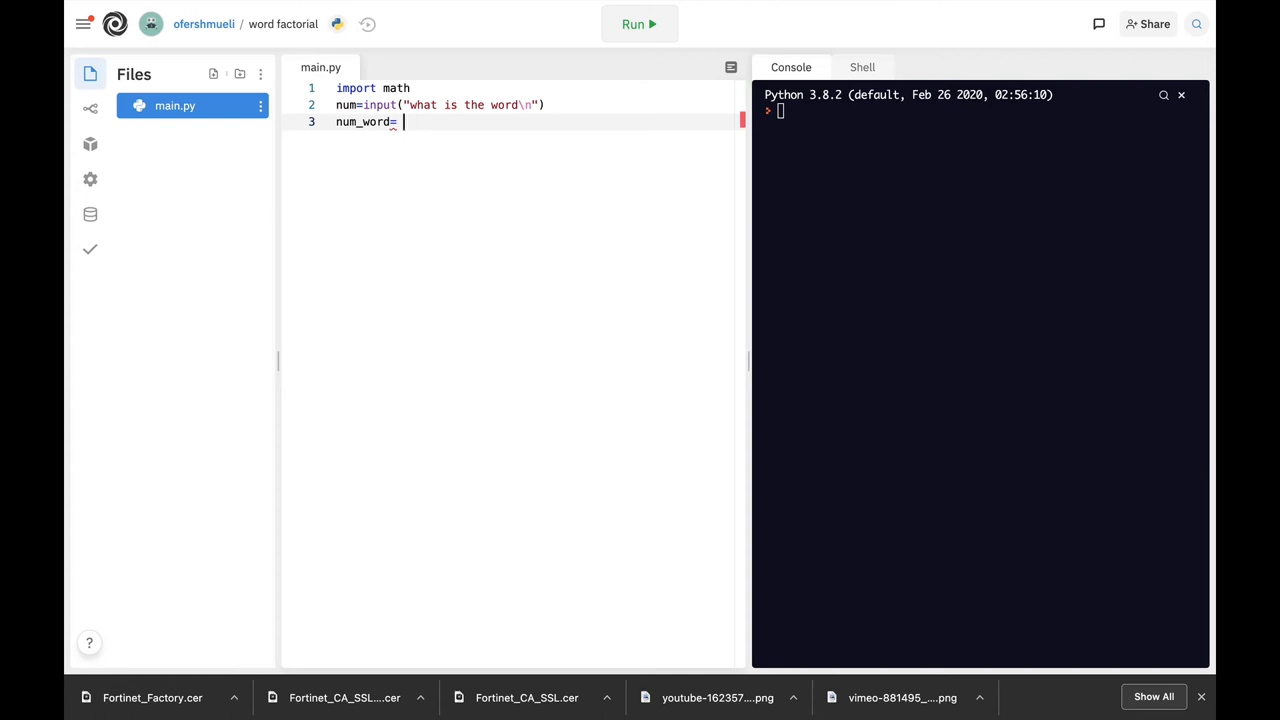
# - Set num_word to len(num) and facto to math.factorial(num_word)
pyautogui.write('len(num')
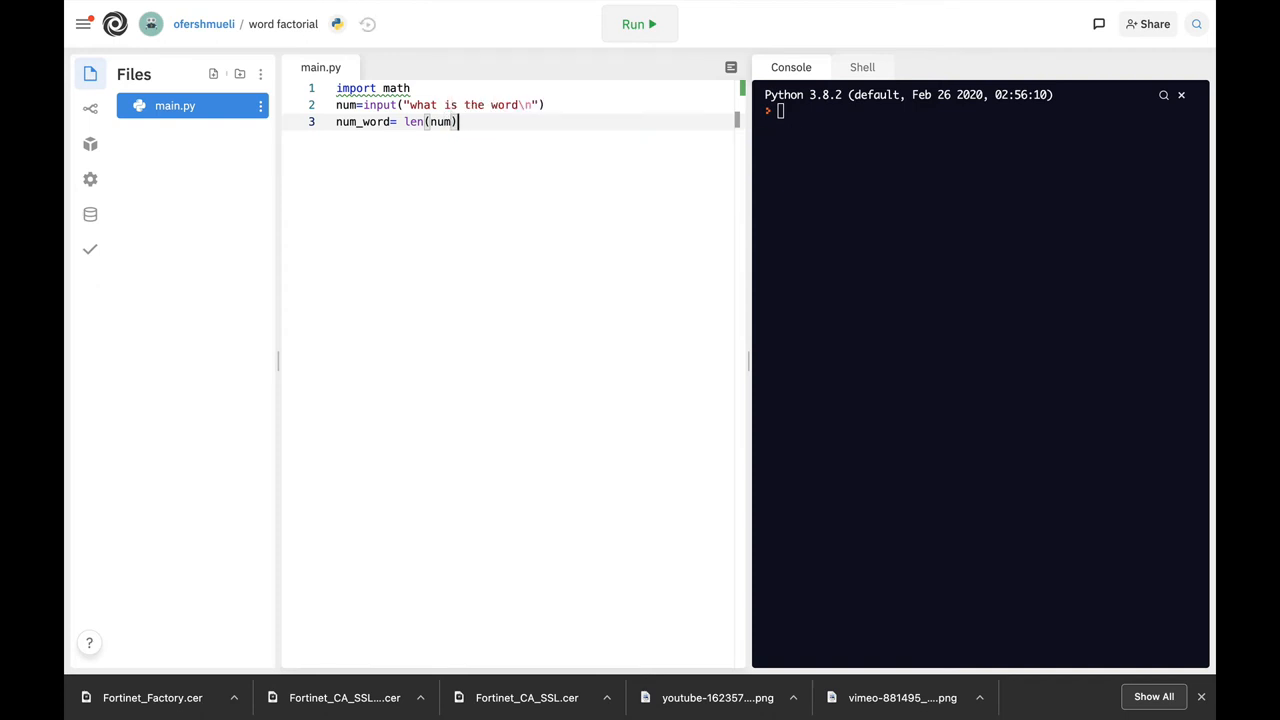
pyautogui.write('fa')
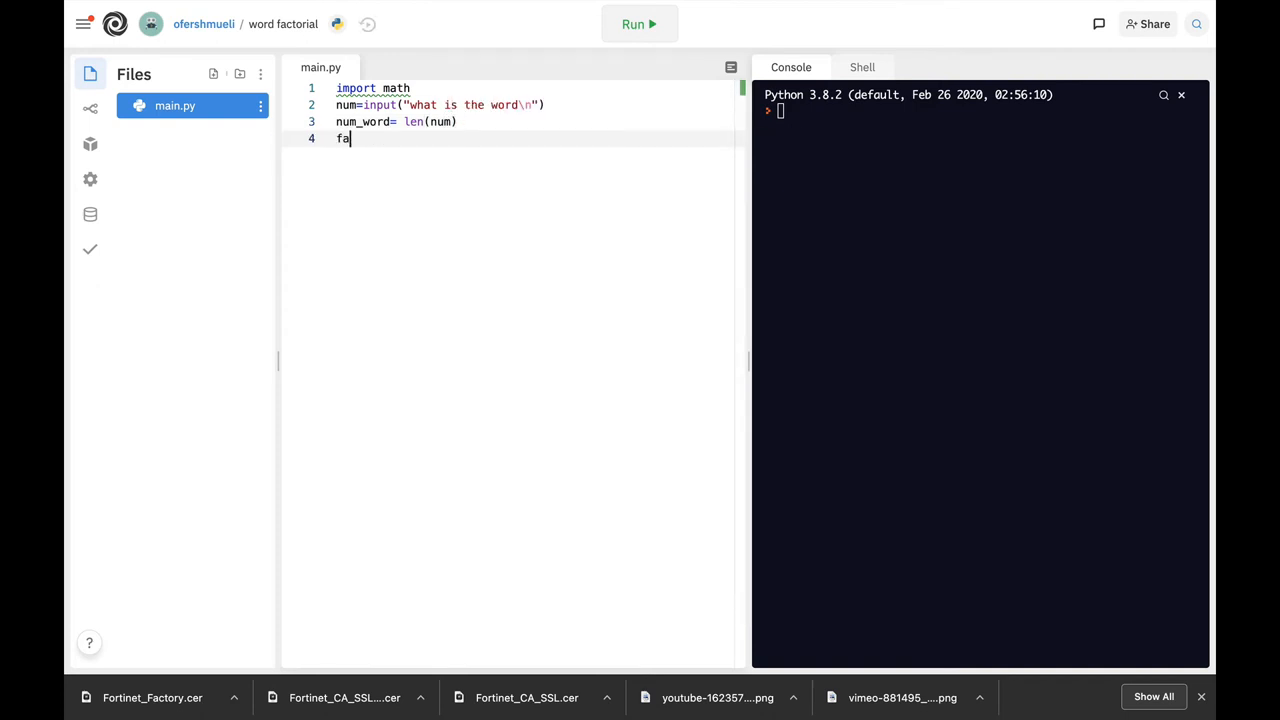
pyautogui.write('ctorial')
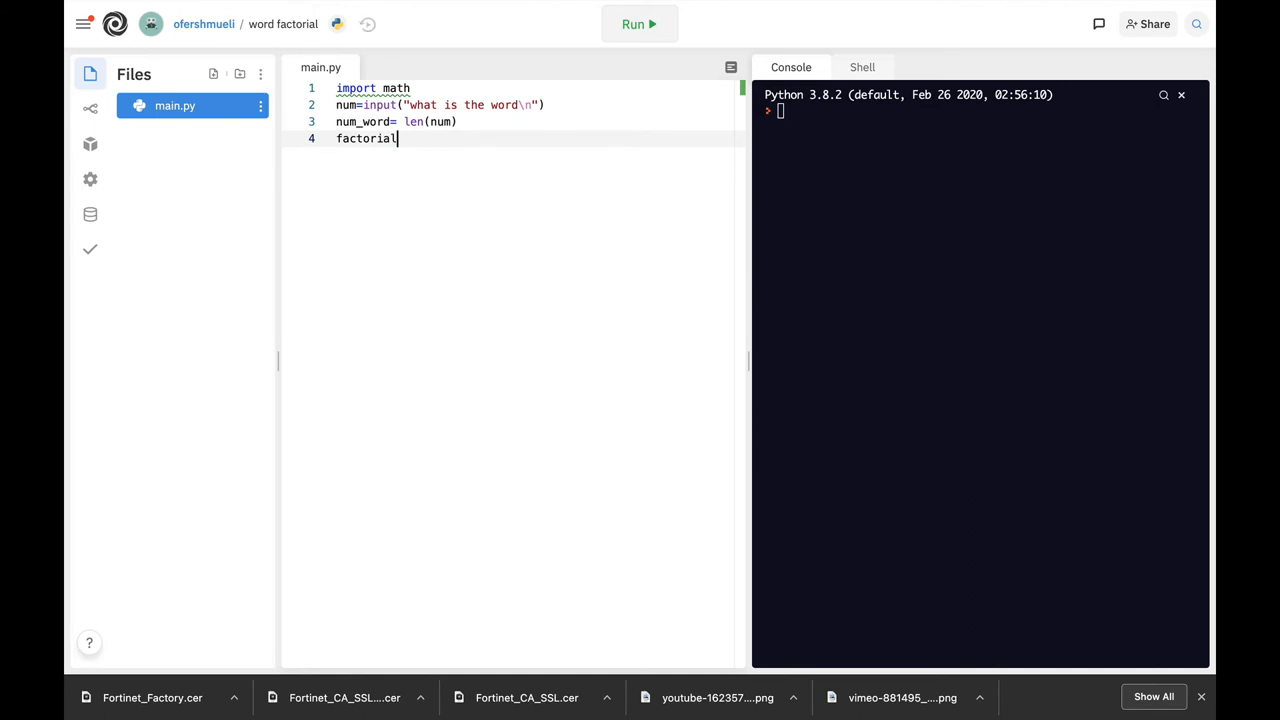
pyautogui.press('BackSpace')
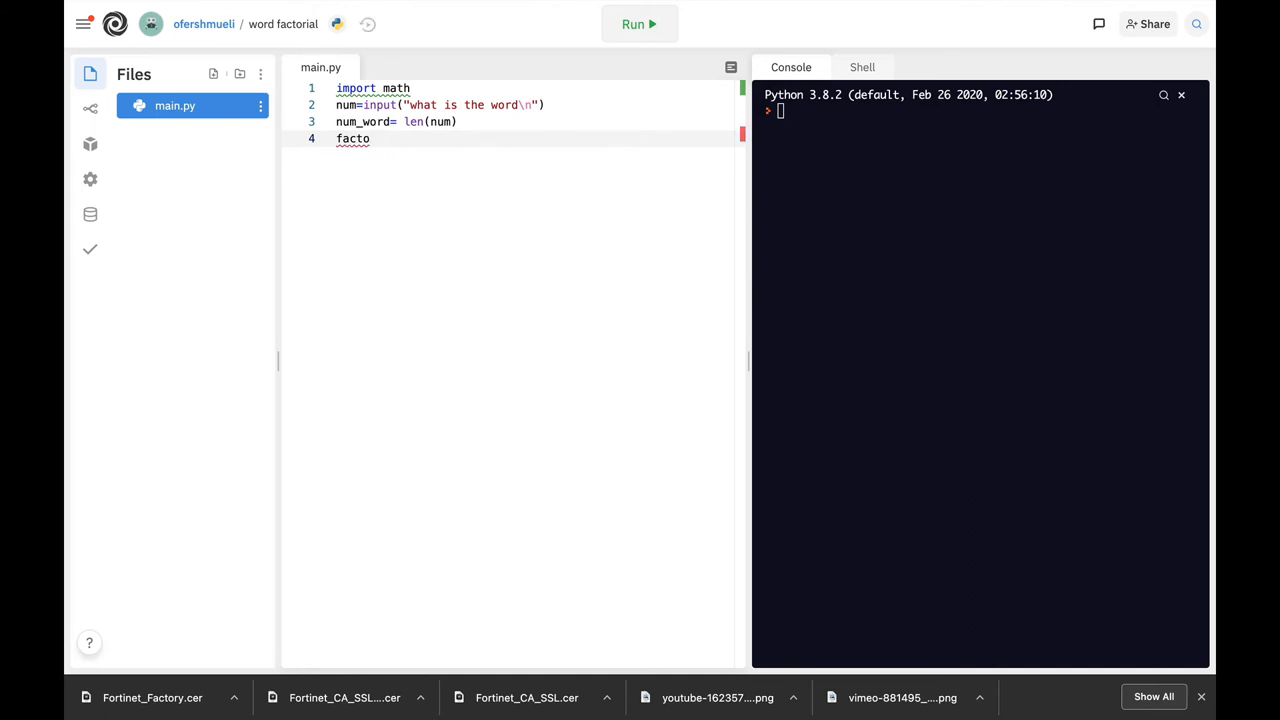
pyautogui.write('=math.factorial(')
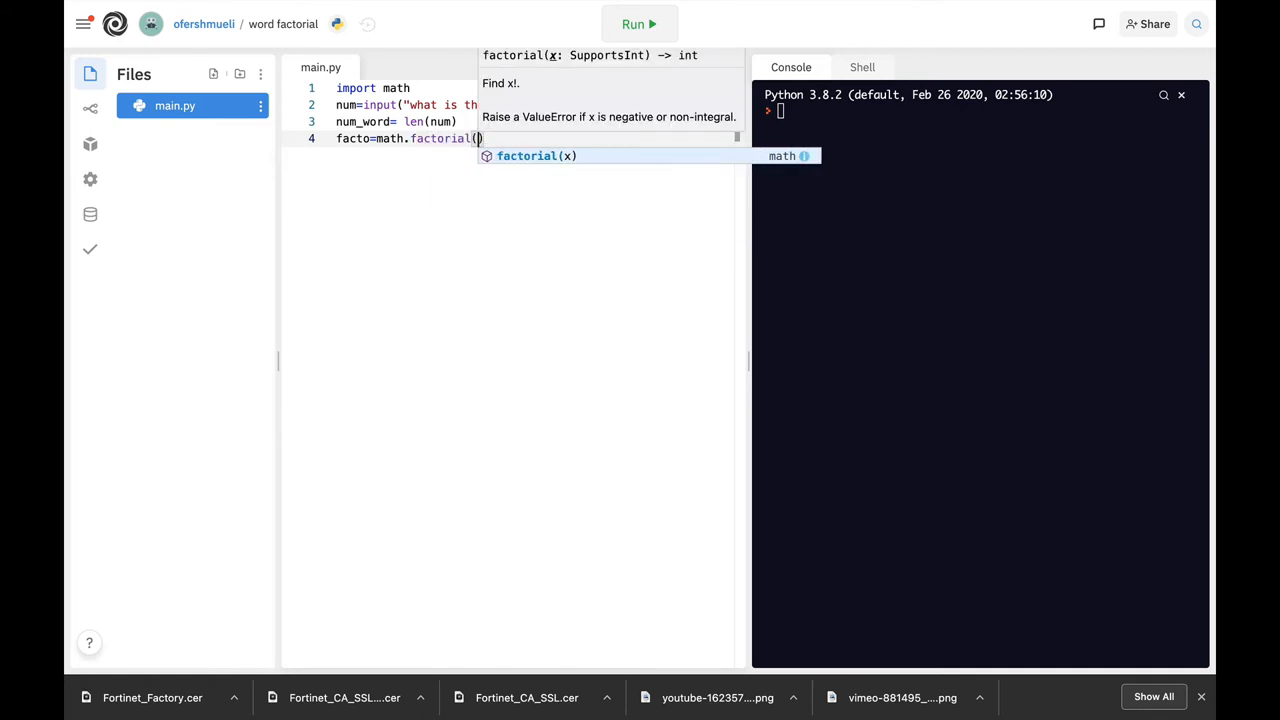
pyautogui.write('num_word')
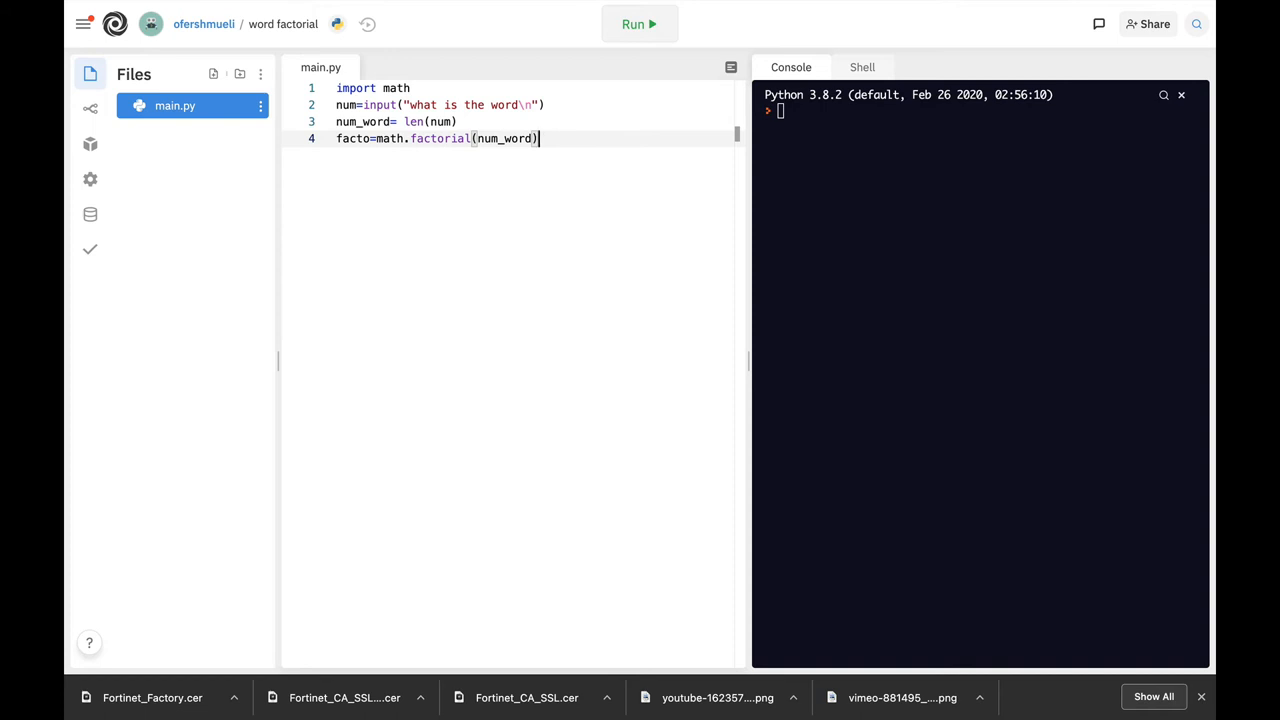
pyautogui.press('Enter')
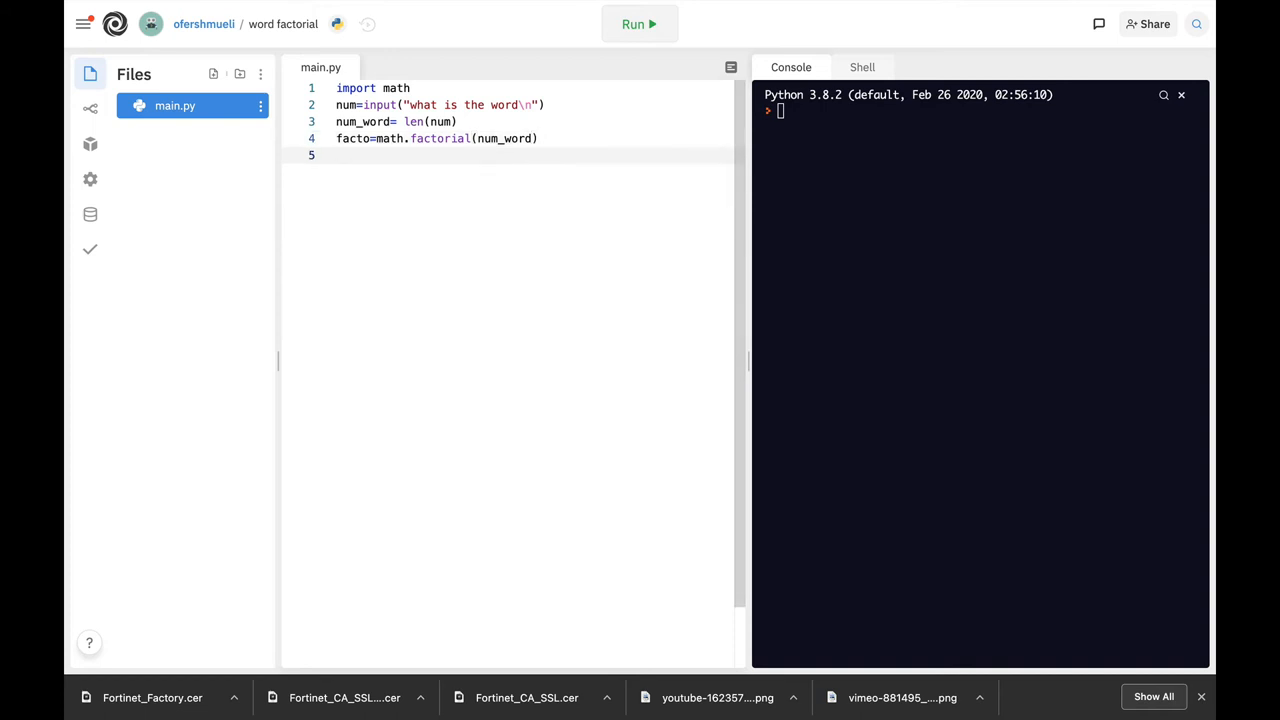
# - Print "the number of reordered letters is: " followed by facto on line 5
pyautogui.write('print(')
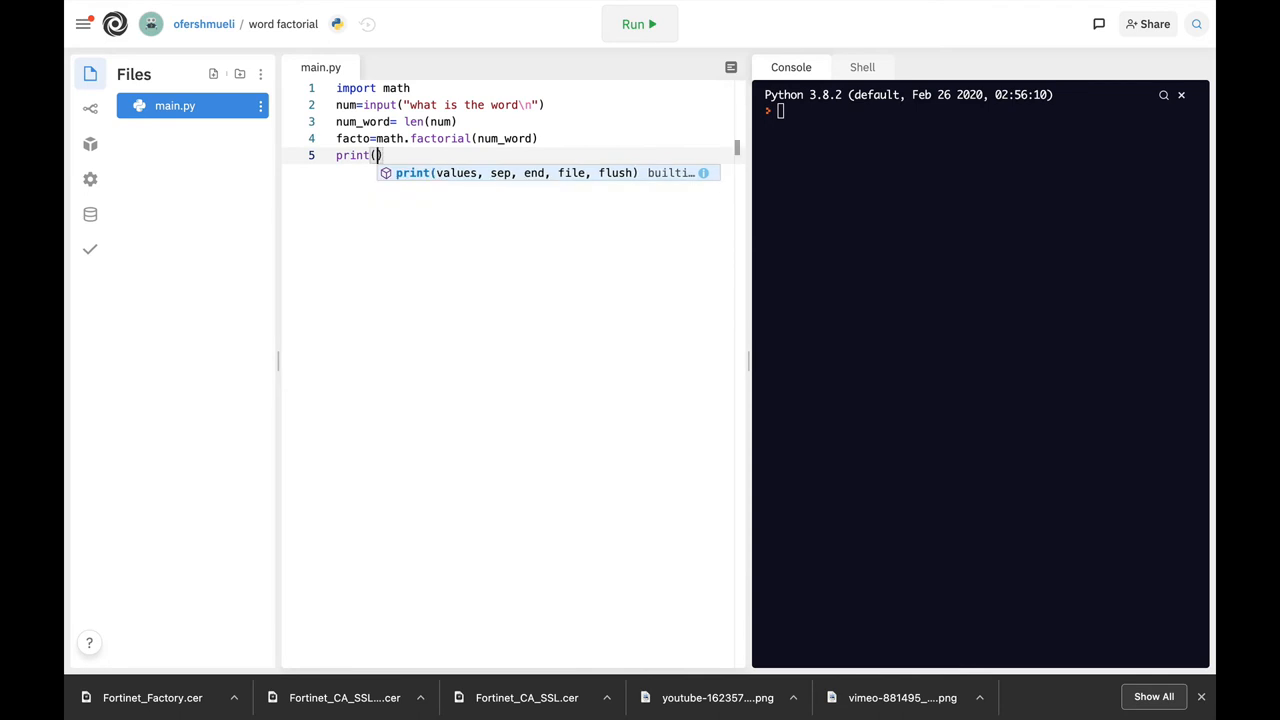
pyautogui.write('""')
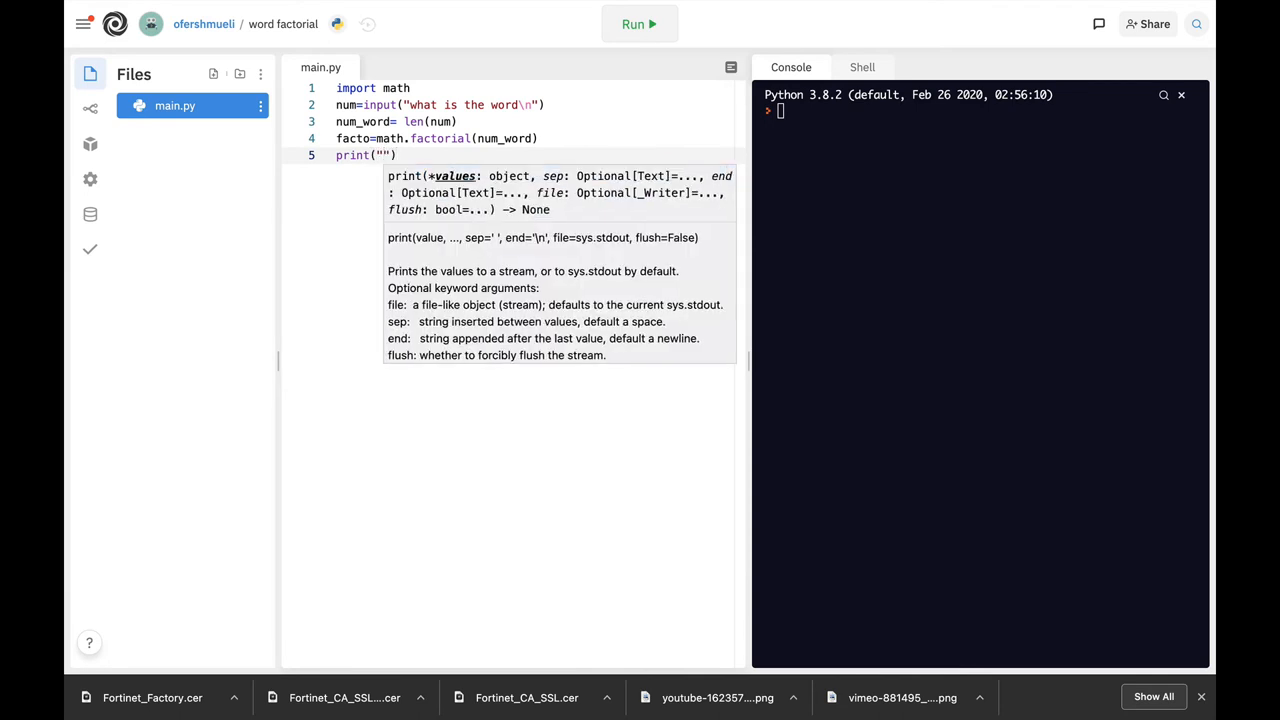
pyautogui.write('the number of reorde')
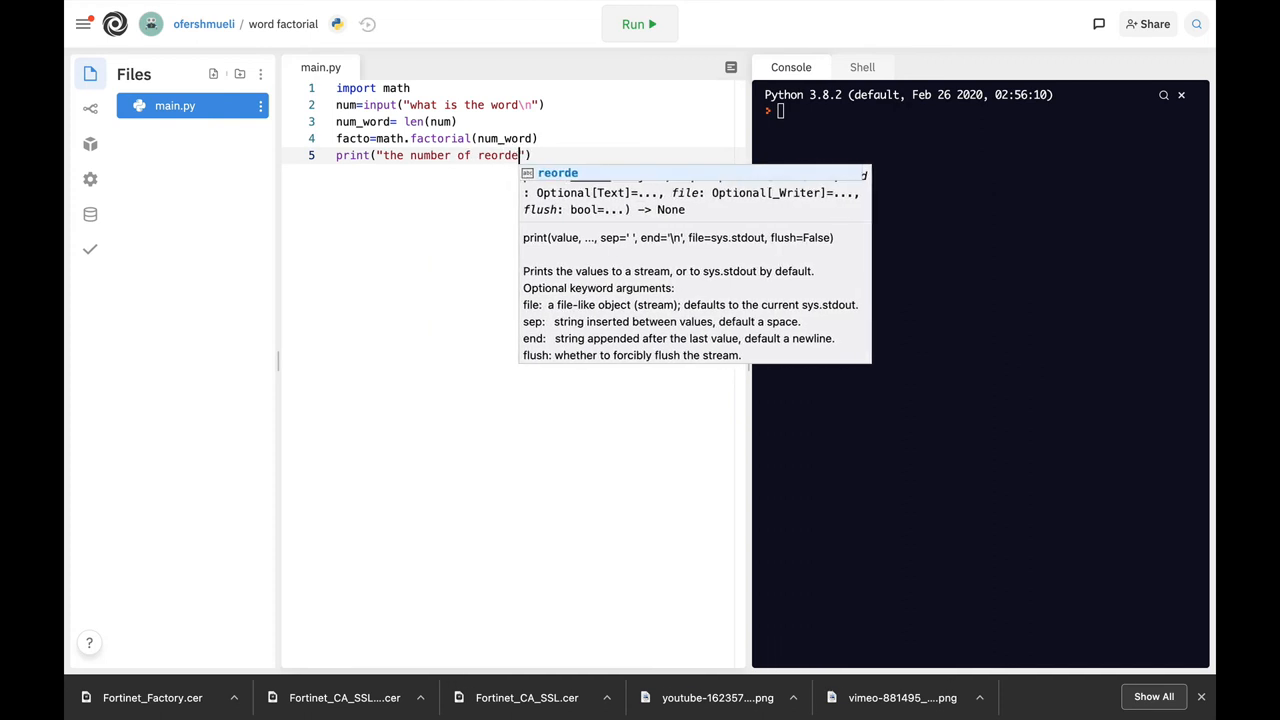
pyautogui.write('d le')
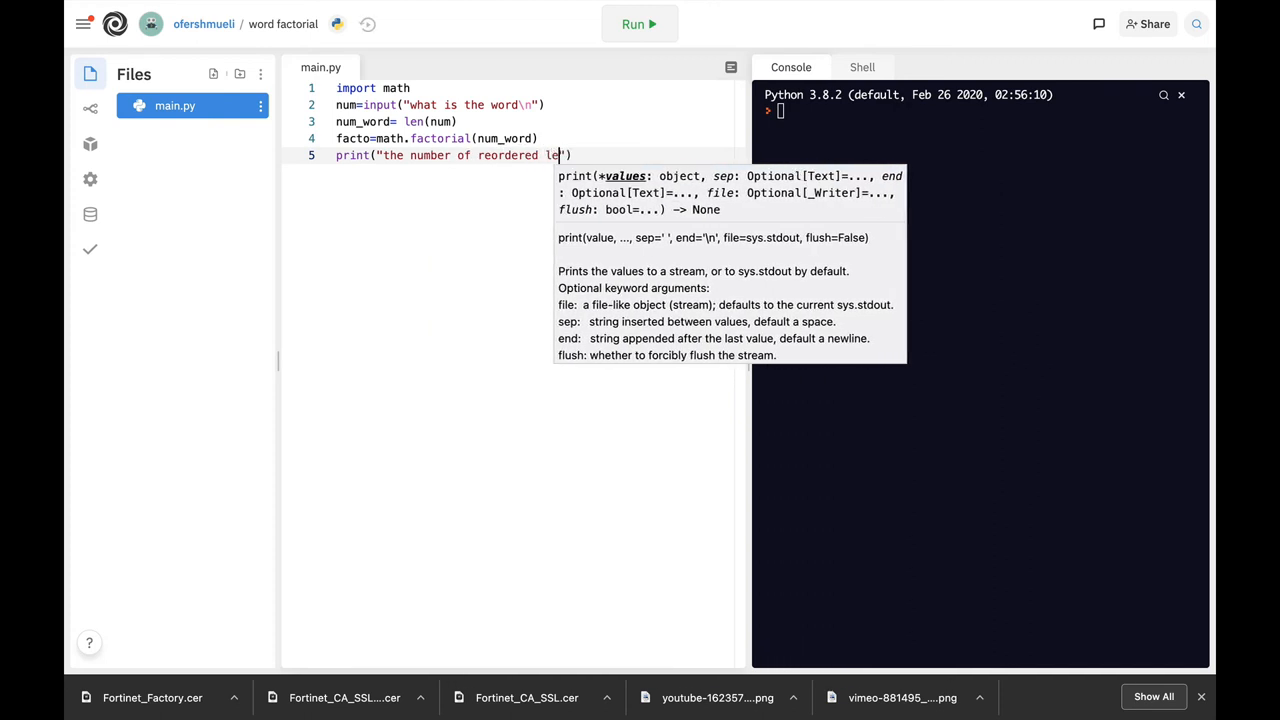
pyautogui.write('tters')
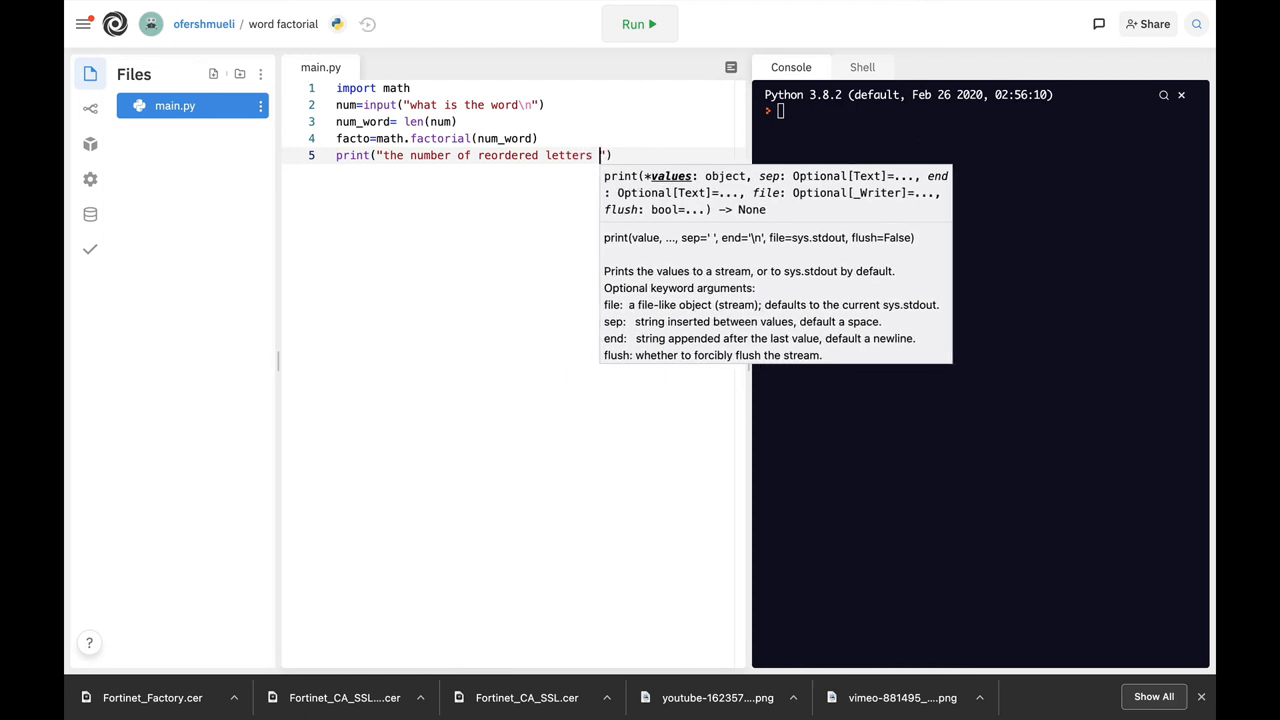
pyautogui.write('is:')
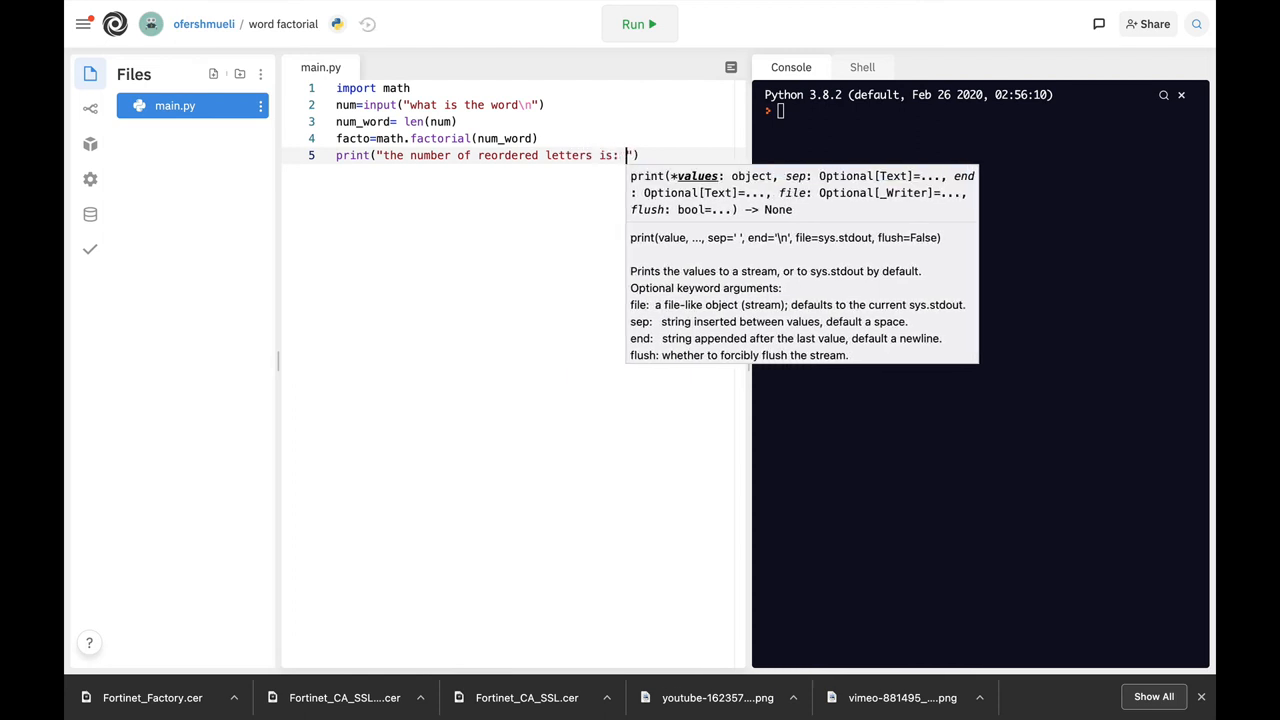
pyautogui.write(',')
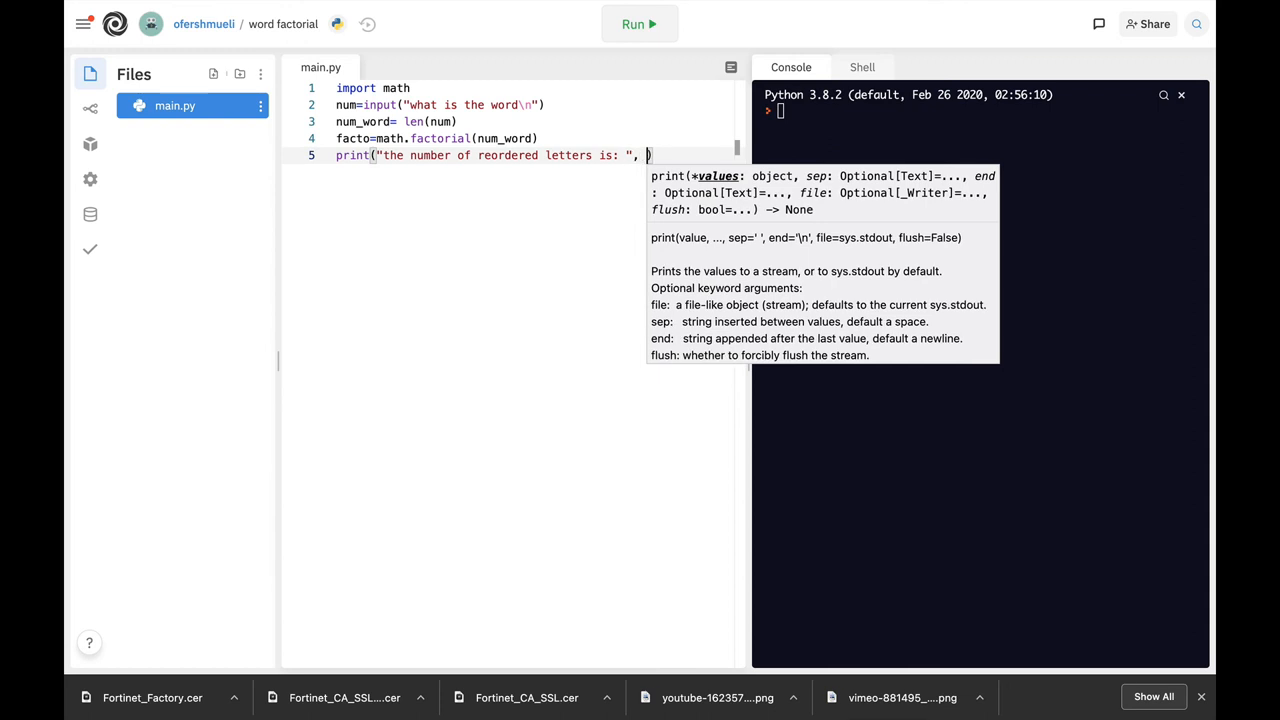
pyautogui.write('facto')
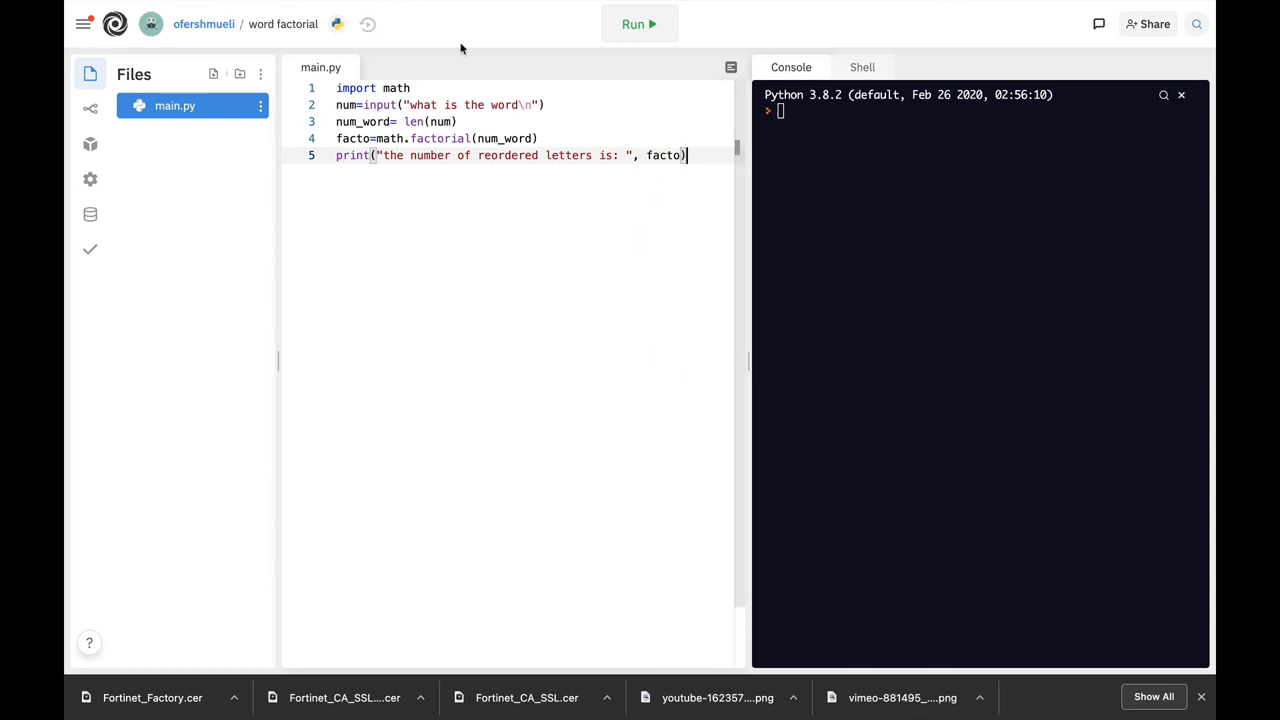
# - Run the script with the word attack, printing 720
pyautogui.click(640, 24)
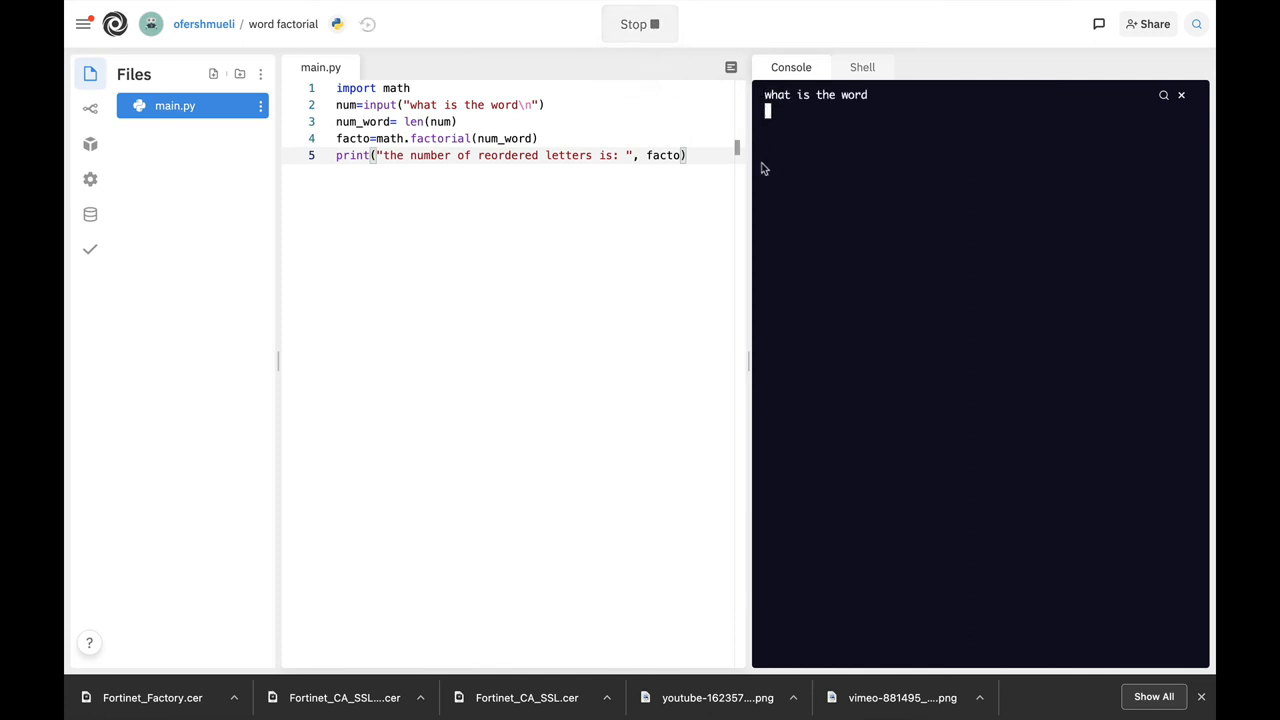
pyautogui.write('attack')
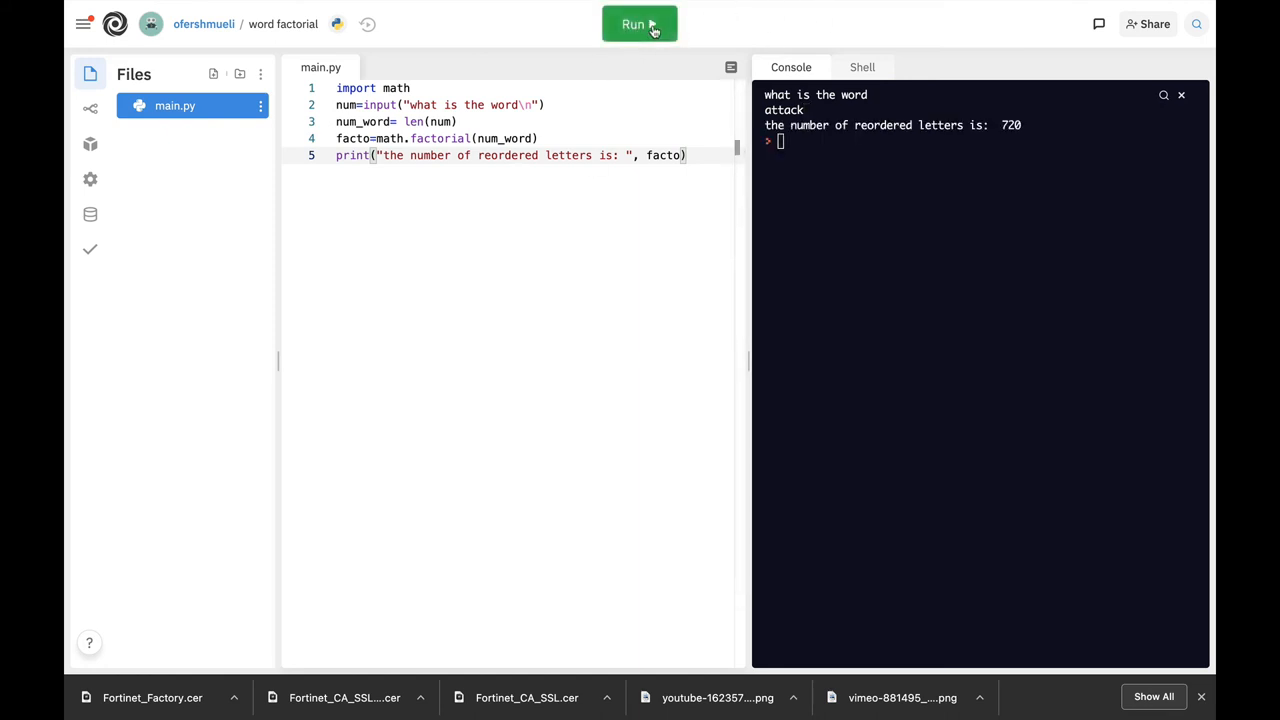
# - Run the script again with the word information, printing 39916800
pyautogui.click(640, 24)
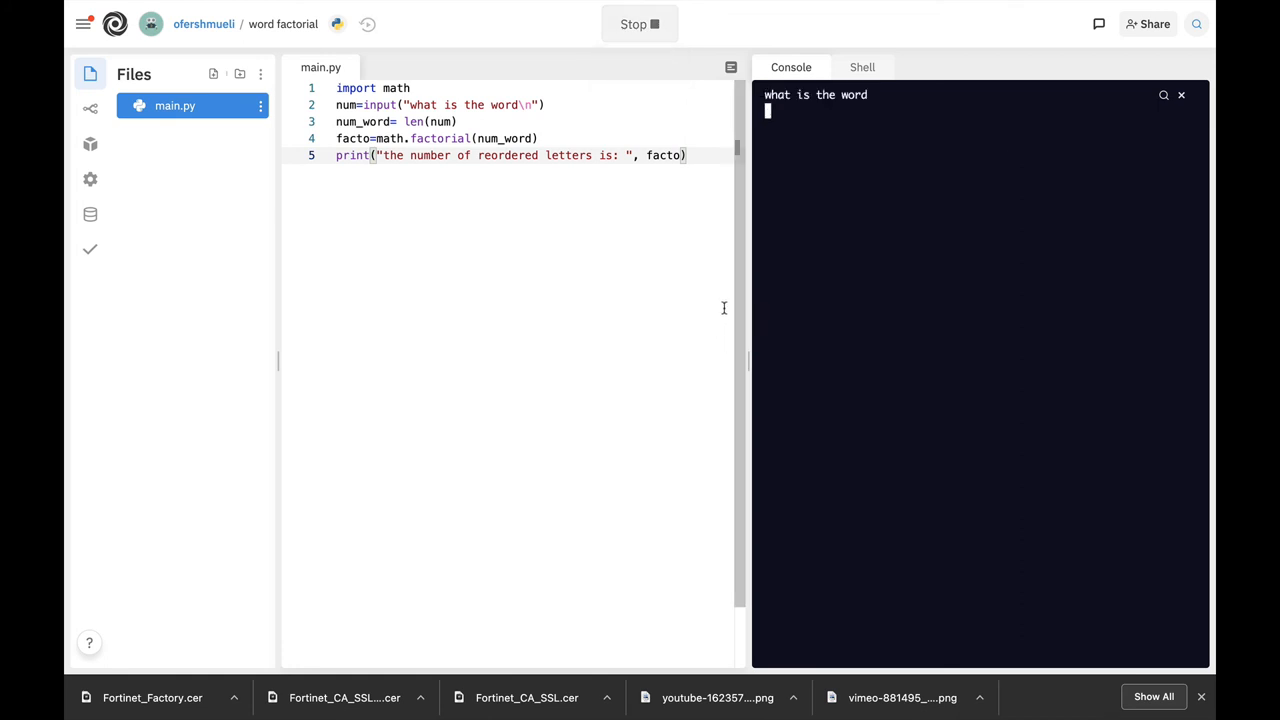
pyautogui.write('informa')
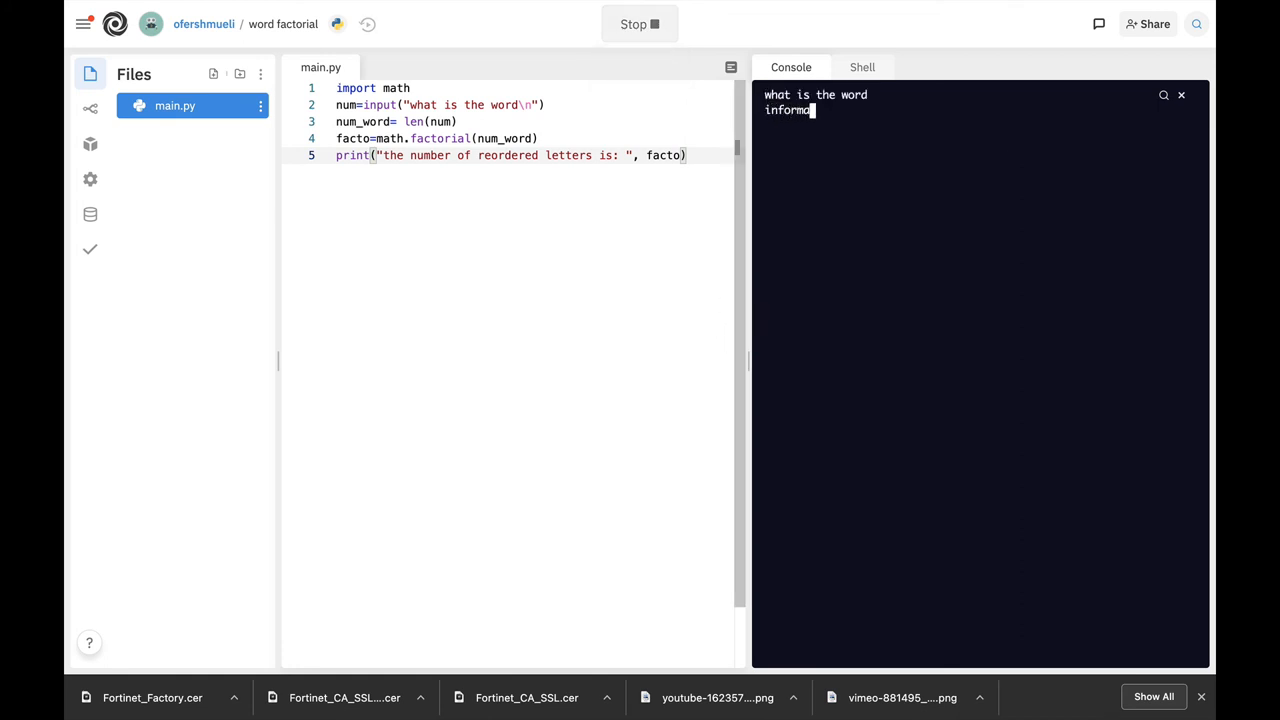
pyautogui.write('tion')
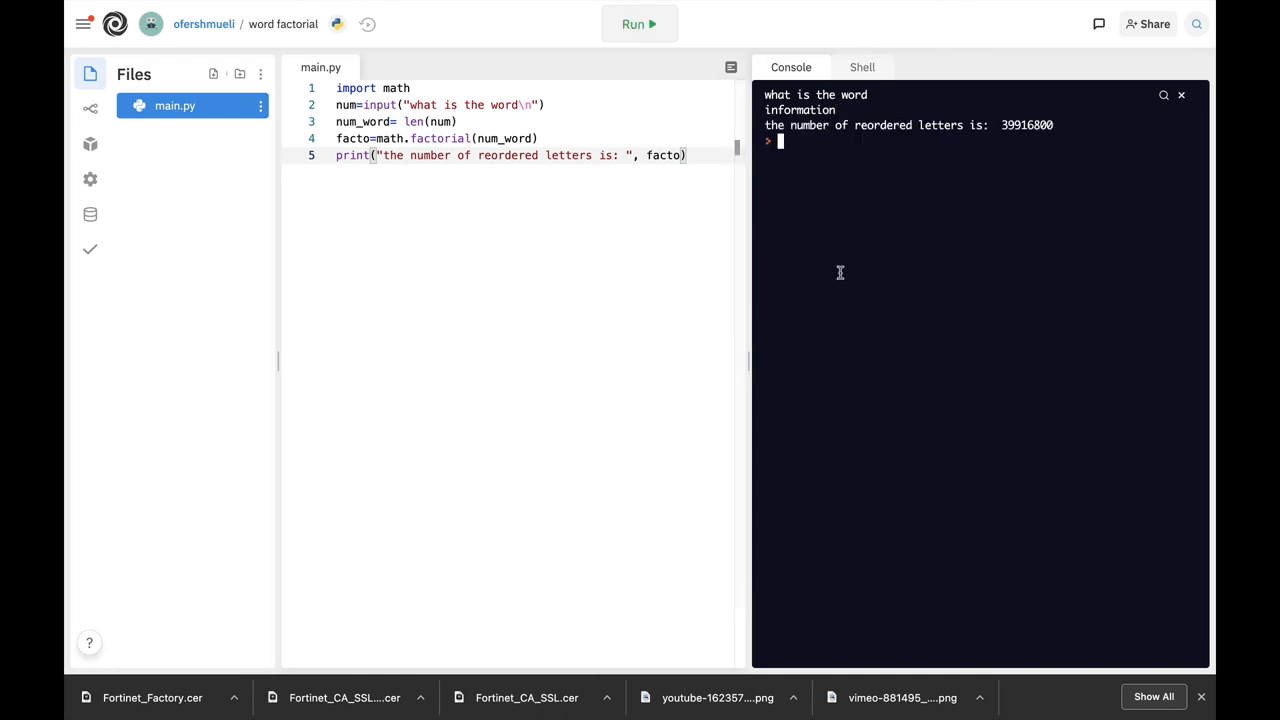
pyautogui.moveTo(1006, 128)
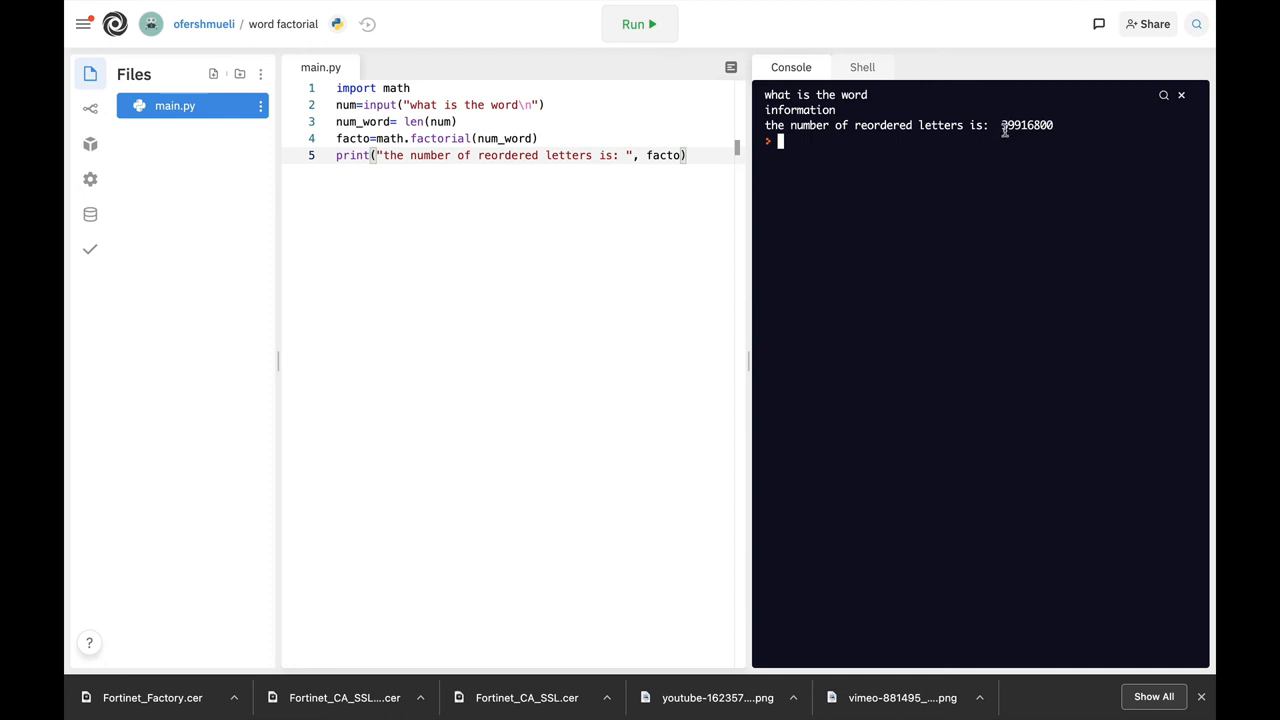
pyautogui.moveTo(820, 278)
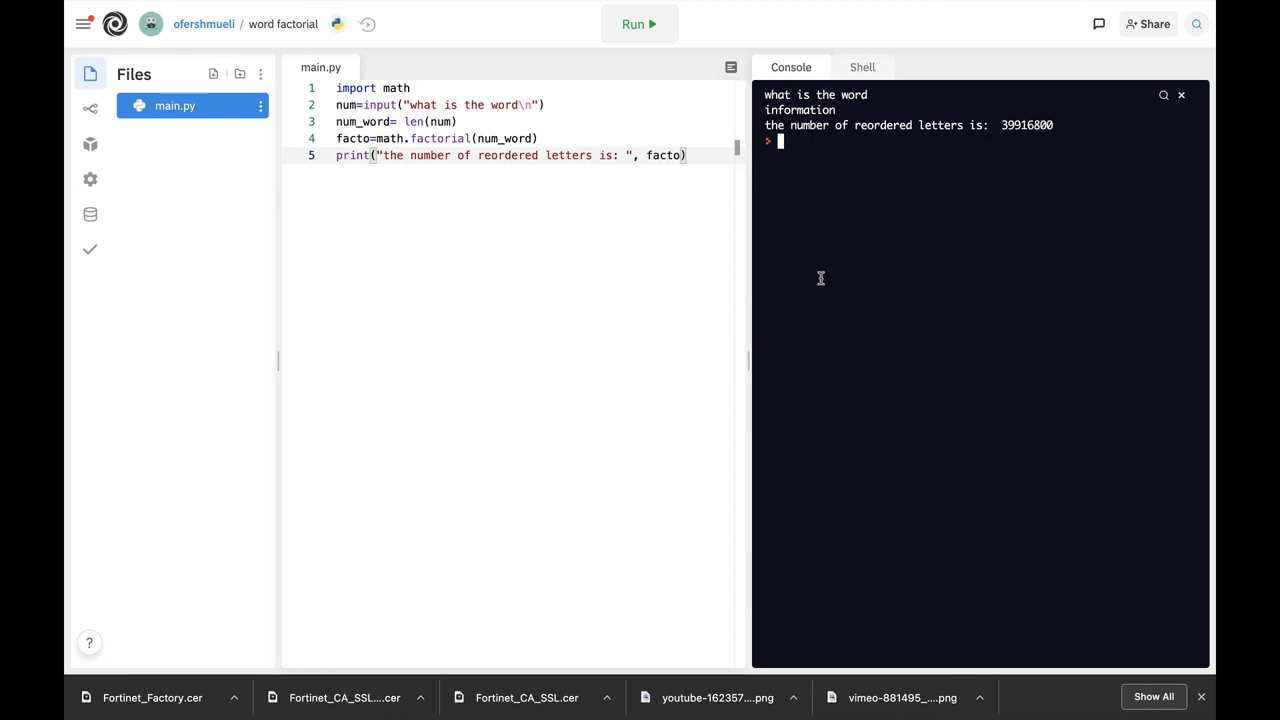
pyautogui.press('Cmd+Tab')
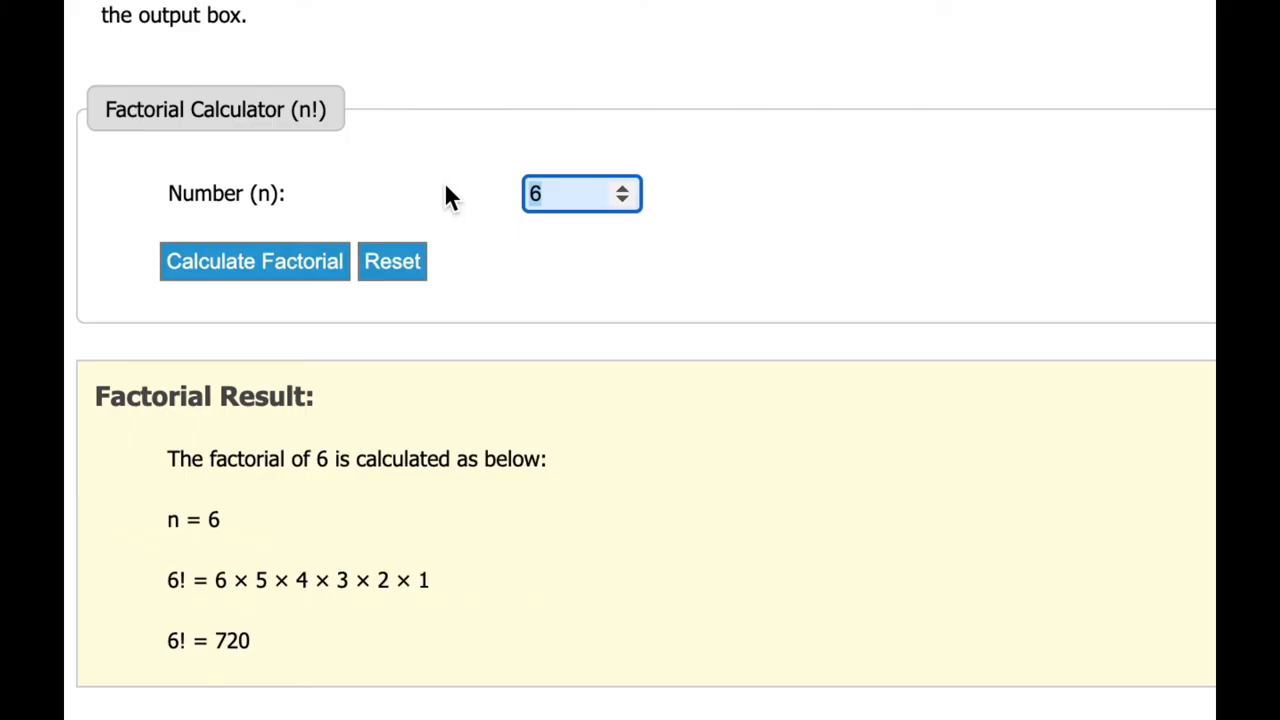
# - Enter 11 as the number in the online factorial calculator
pyautogui.write('11')
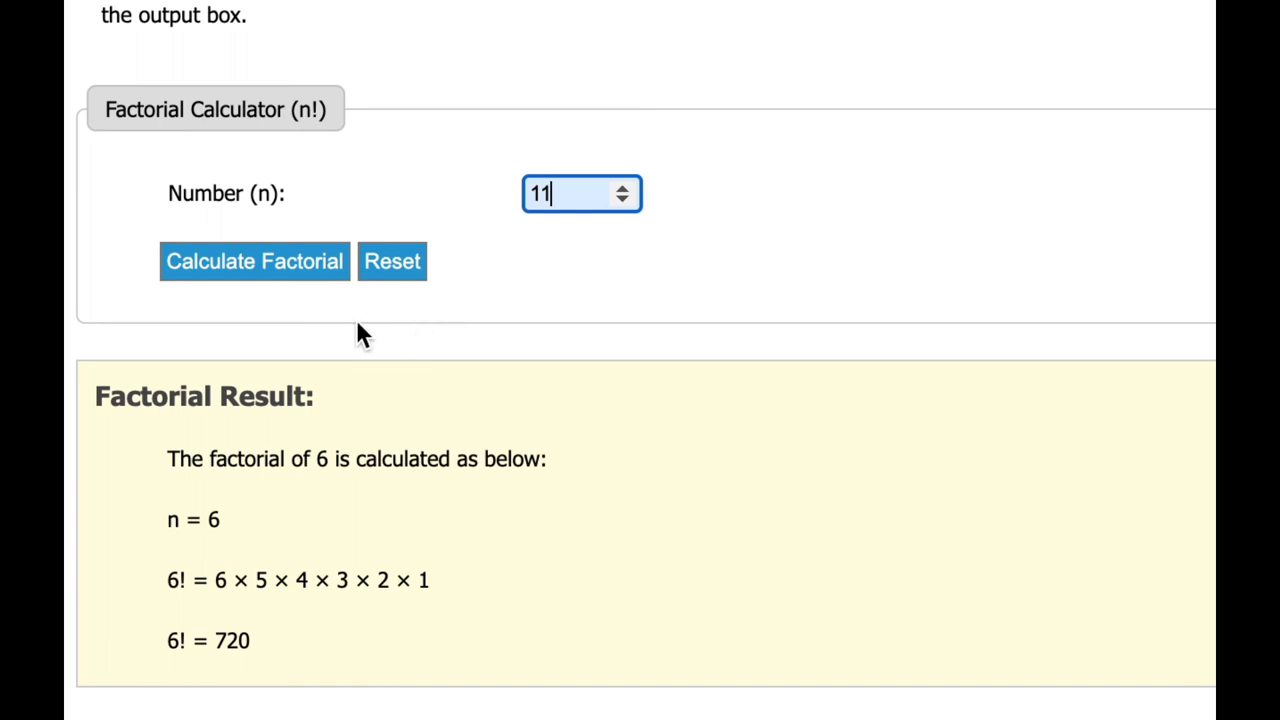